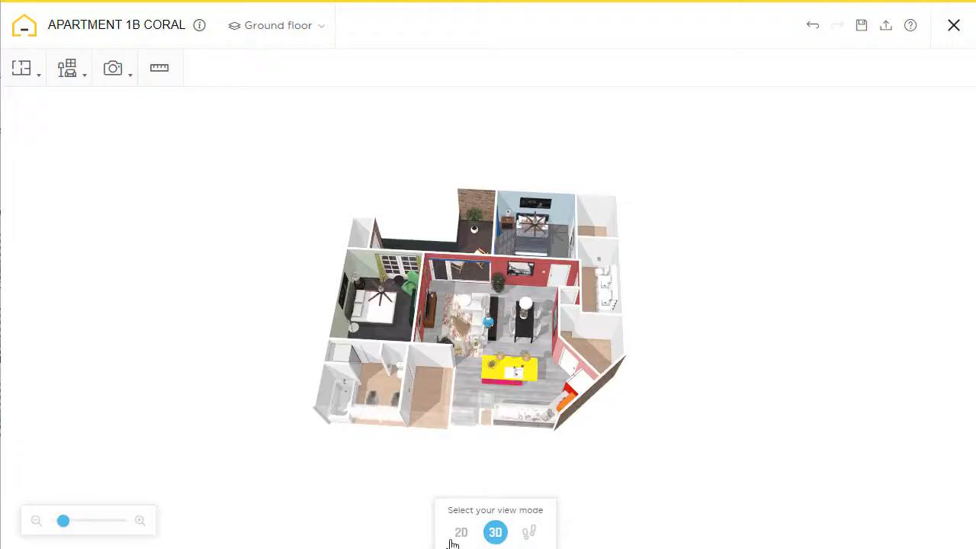
Show the Apartment 1B Coral plan as a flat 2D floor plan
{"action": "left_click", "coordinate": [460, 532]}
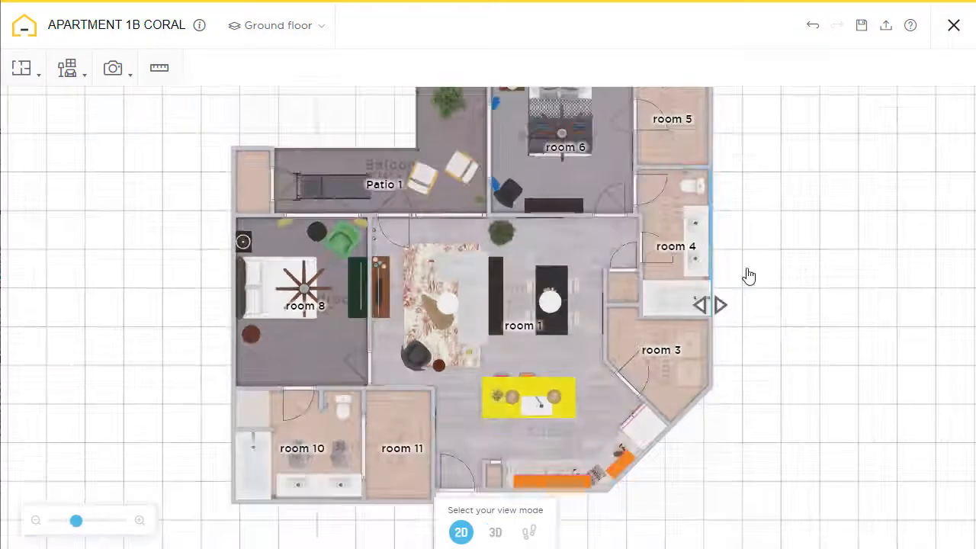
Start a new Garden exterior area from Build > Exterior, ready to place
{"action": "left_click", "coordinate": [84, 73]}
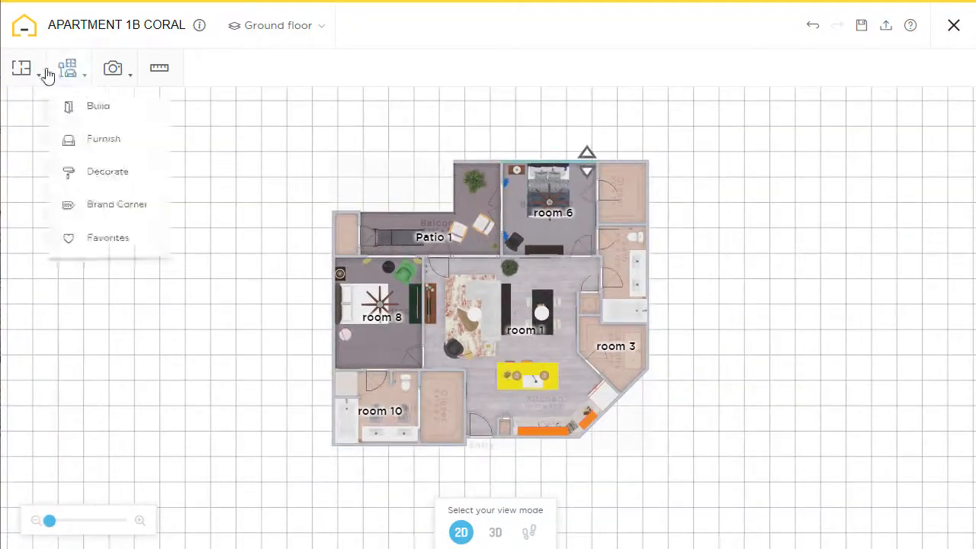
{"action": "left_click", "coordinate": [21, 68]}
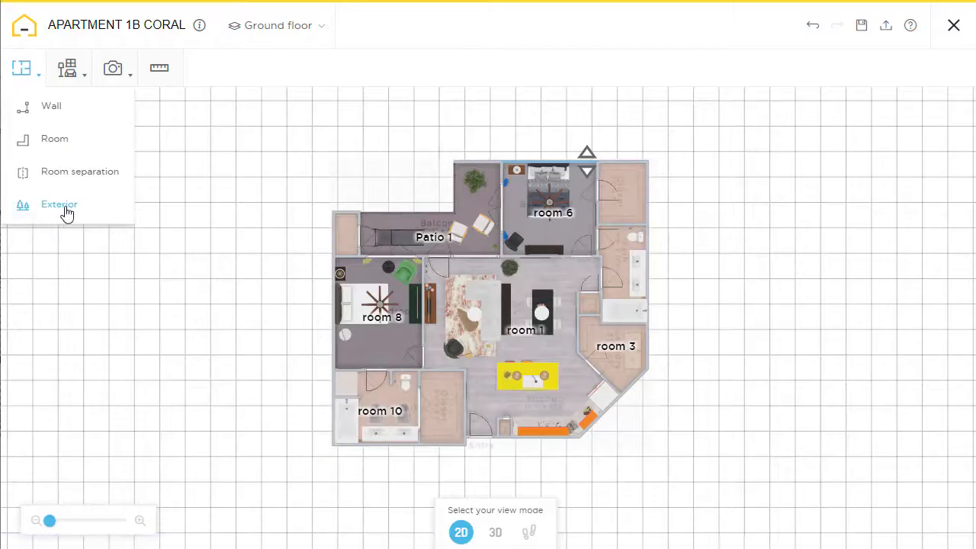
{"action": "left_click", "coordinate": [58, 204]}
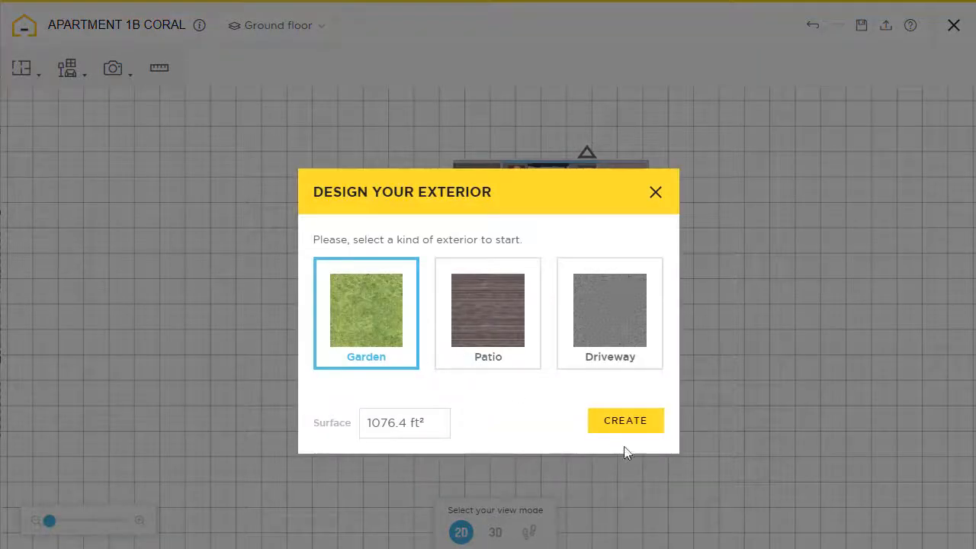
{"action": "left_click", "coordinate": [626, 421]}
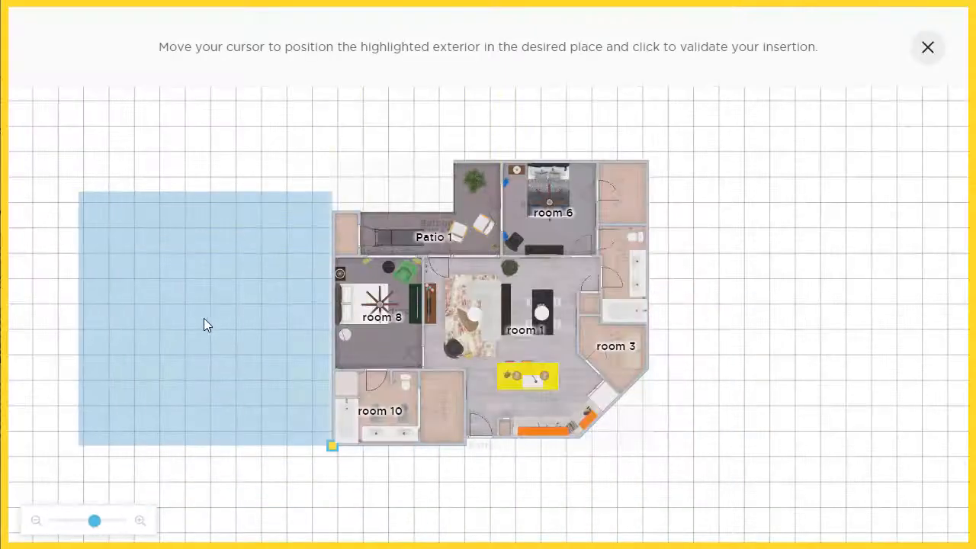
Place Garden 1 along the apartment's left side, overlapping the patio
{"action": "left_click", "coordinate": [206, 319]}
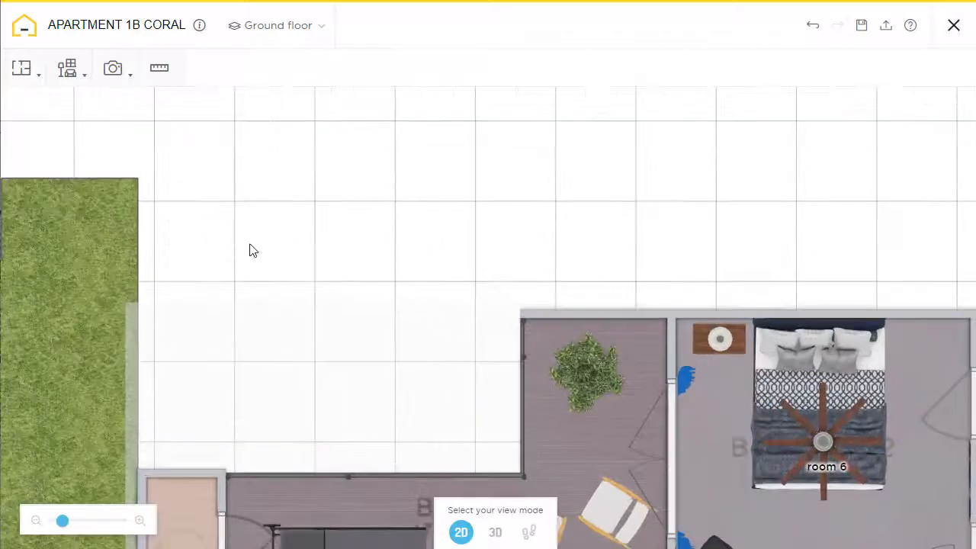
{"action": "left_click", "coordinate": [191, 195]}
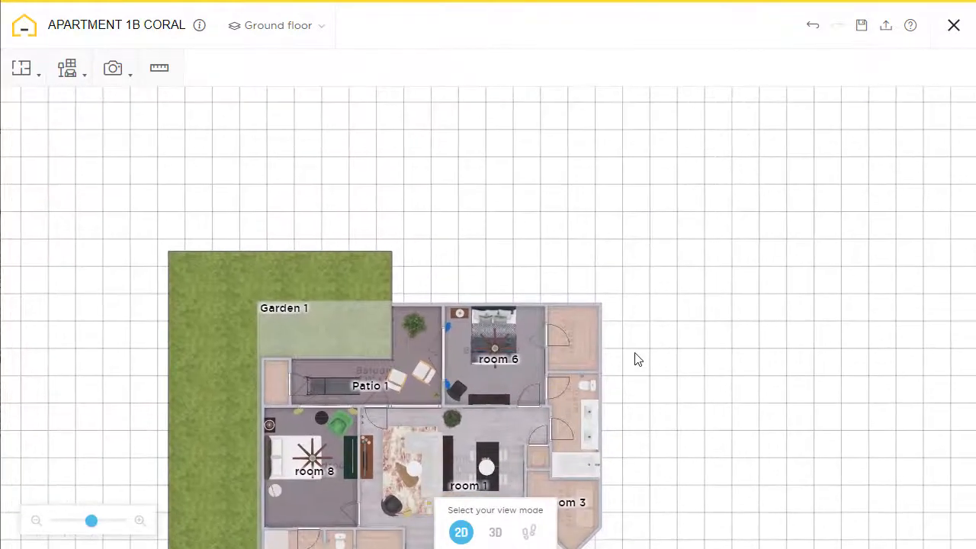
Create a second Garden exterior strip above room 5 at the apartment's top
{"action": "left_click", "coordinate": [21, 67]}
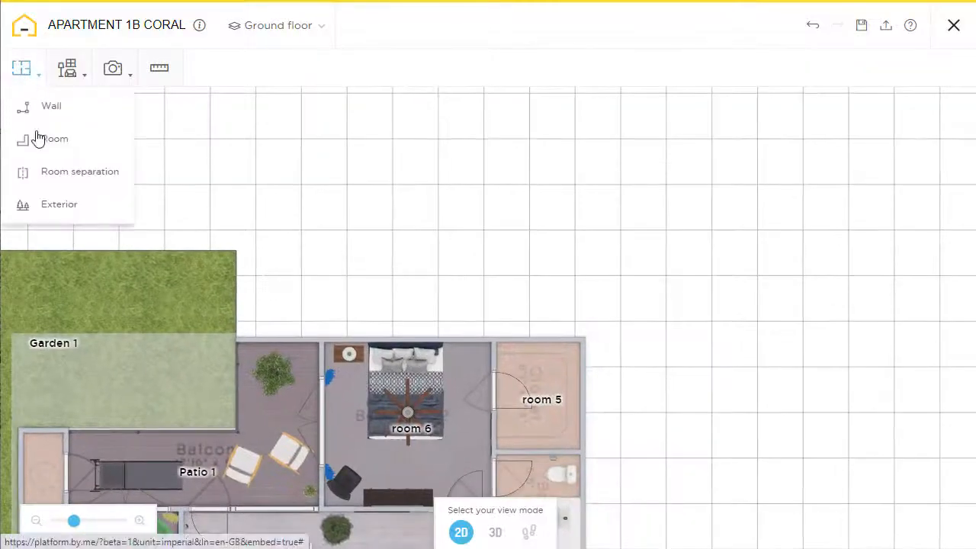
{"action": "left_click", "coordinate": [58, 204]}
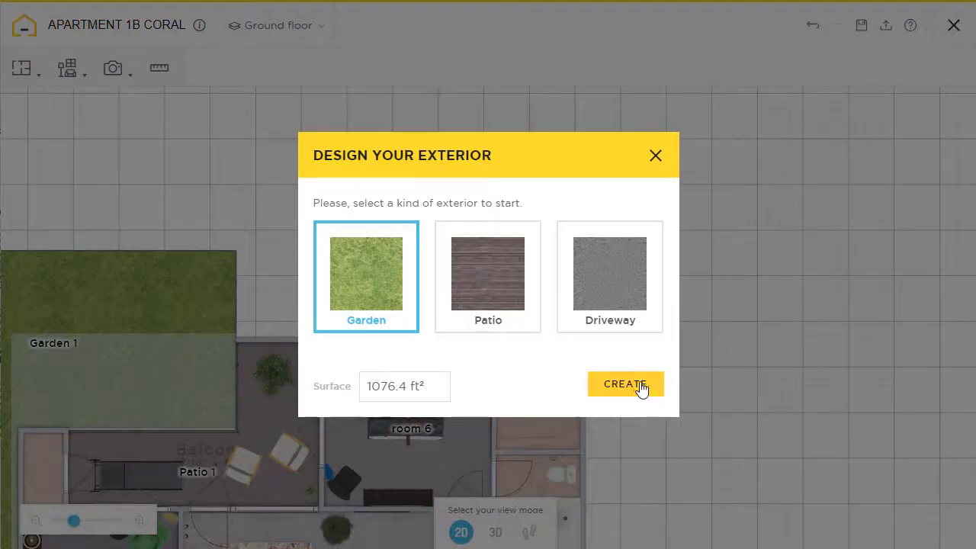
{"action": "left_click", "coordinate": [625, 385]}
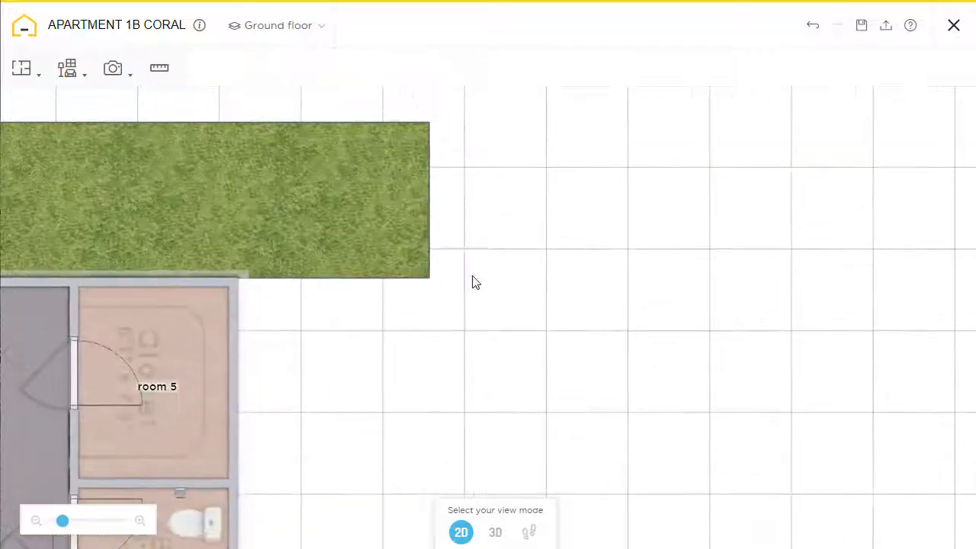
Drag the second garden's lower-right corner down to the top wall corner, slanting its edge
{"action": "left_click", "coordinate": [430, 198]}
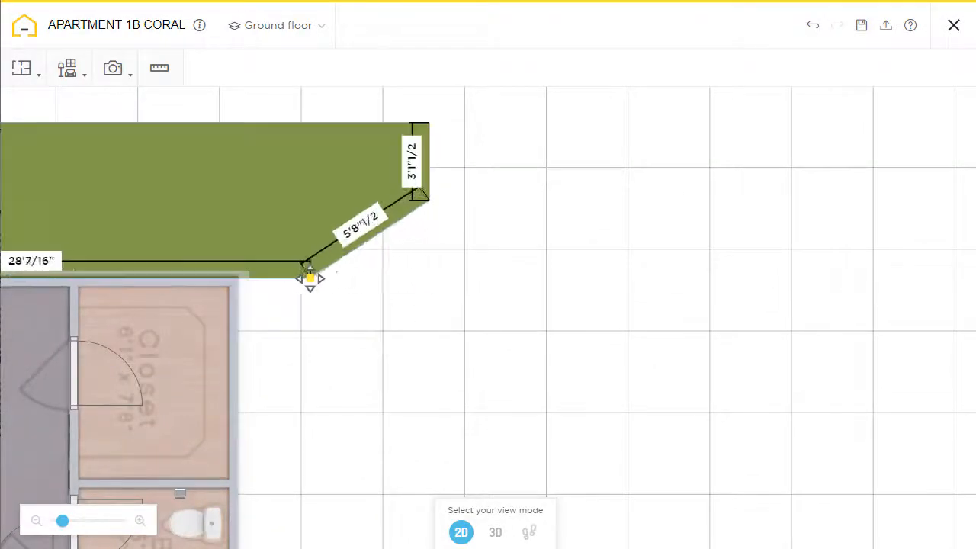
{"action": "left_click_drag", "start_coordinate": [308, 275], "coordinate": [250, 276]}
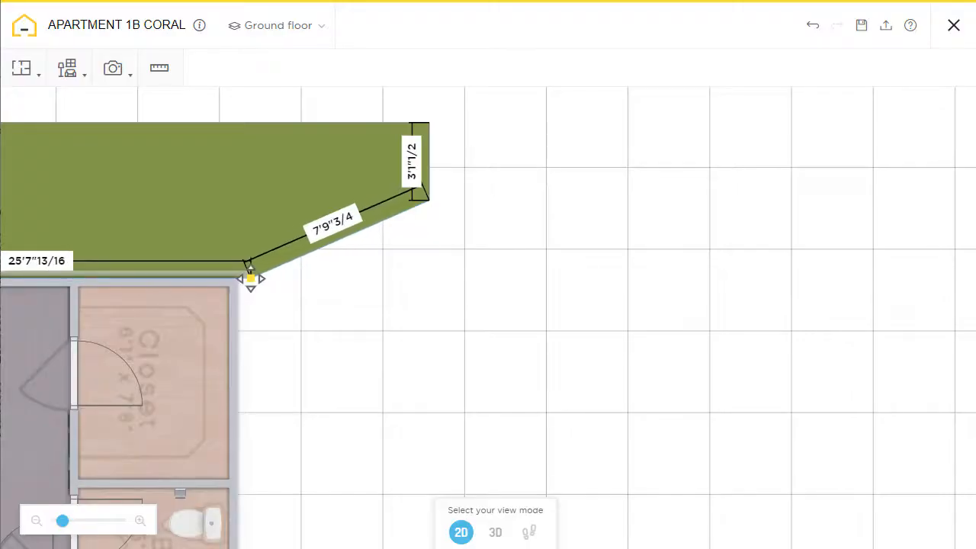
{"action": "left_click", "coordinate": [427, 199]}
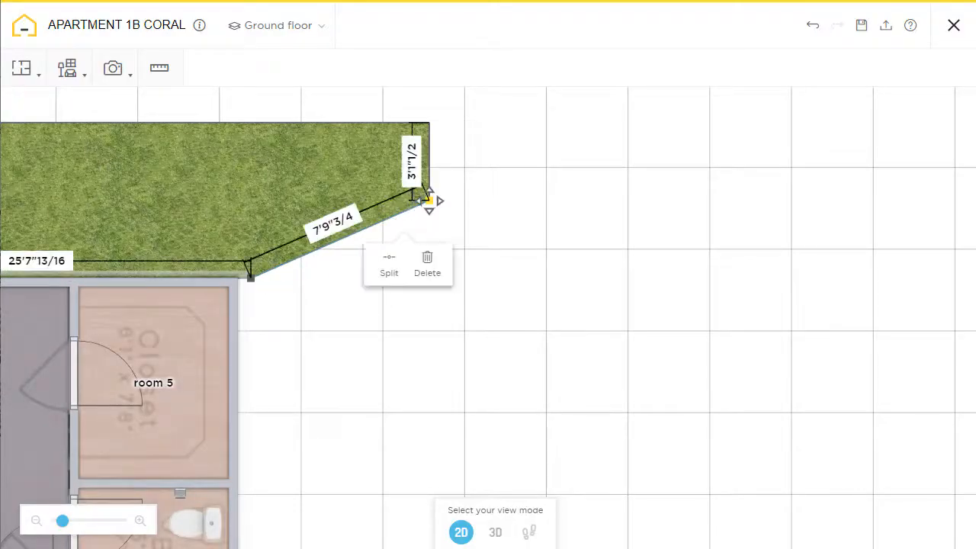